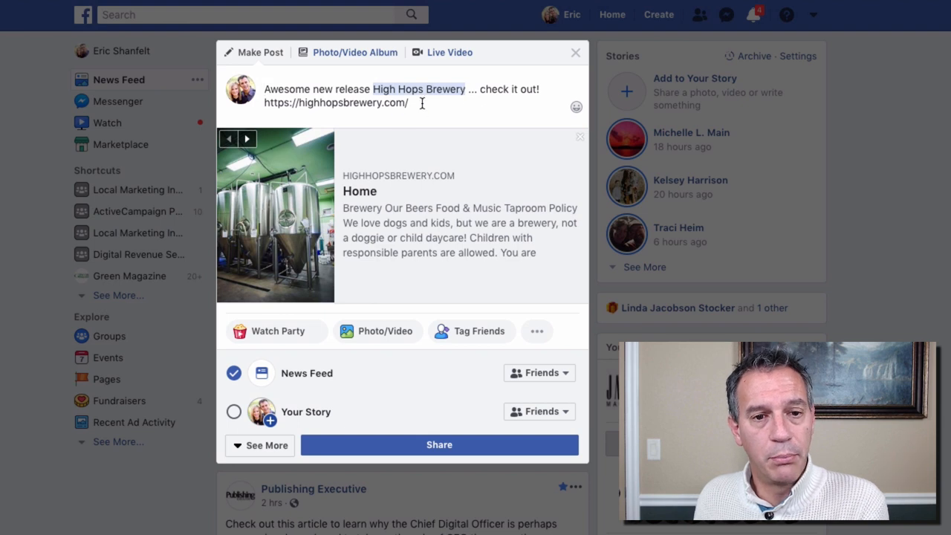
pyautogui.moveTo(467, 216)
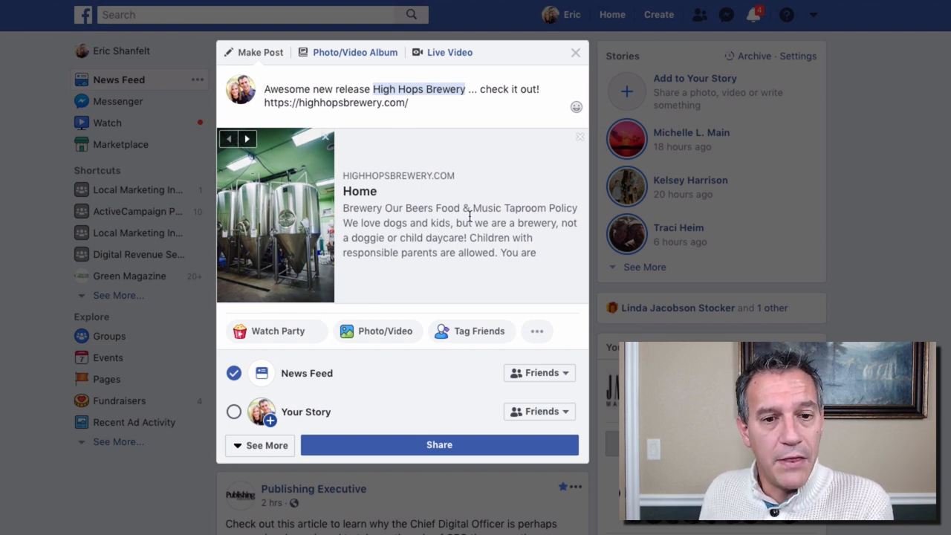
pyautogui.moveTo(360, 195)
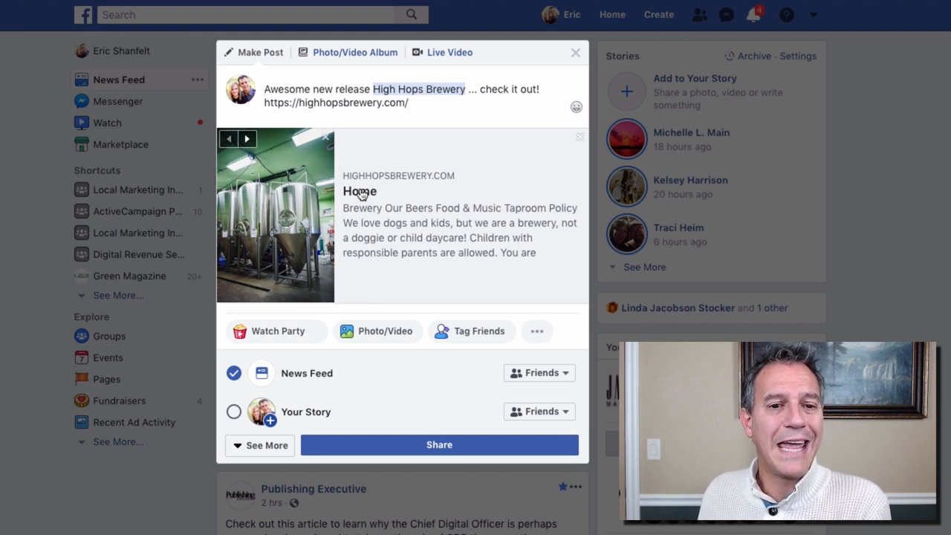
pyautogui.moveTo(319, 254)
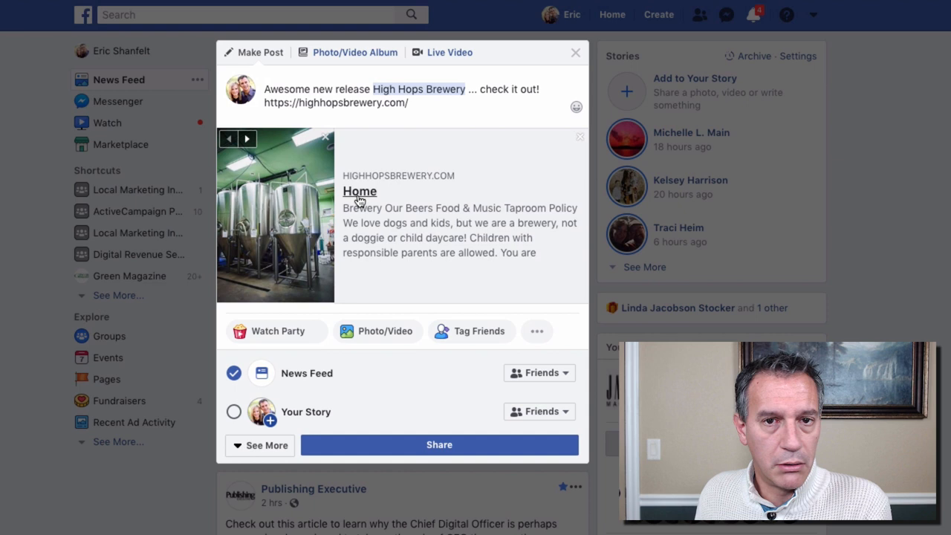
pyautogui.moveTo(455, 223)
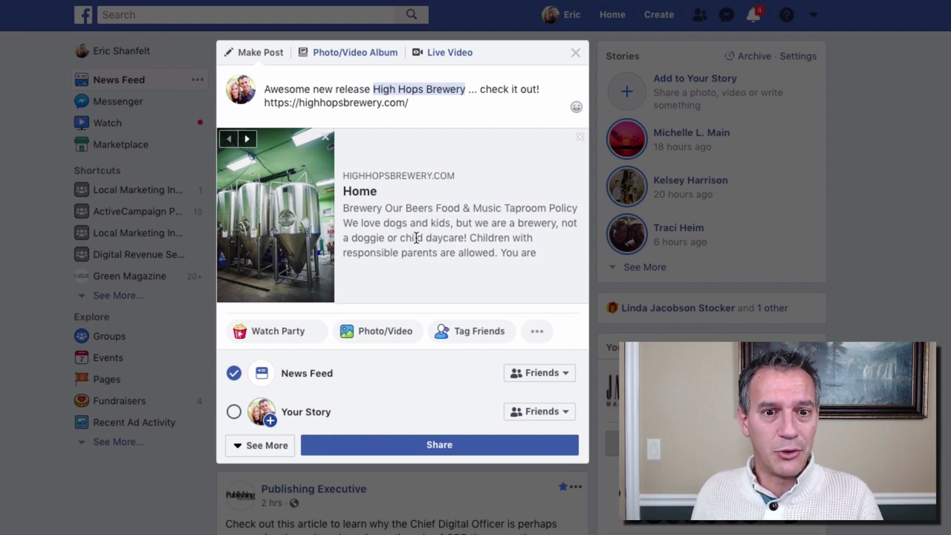
pyautogui.moveTo(384, 256)
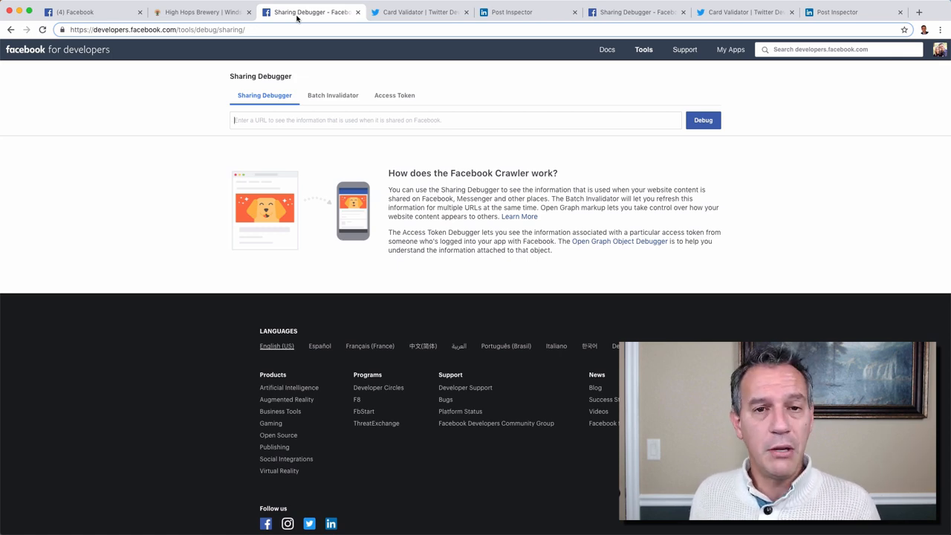
# - Debug the High Hops Brewery homepage and review its og:image warning, link preview and Open Graph properties
pyautogui.click(201, 12)
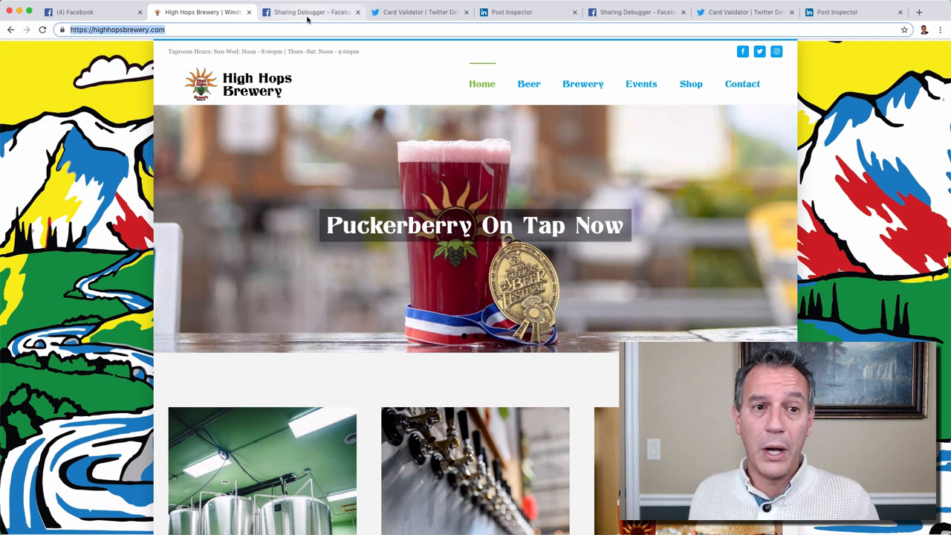
pyautogui.click(309, 12)
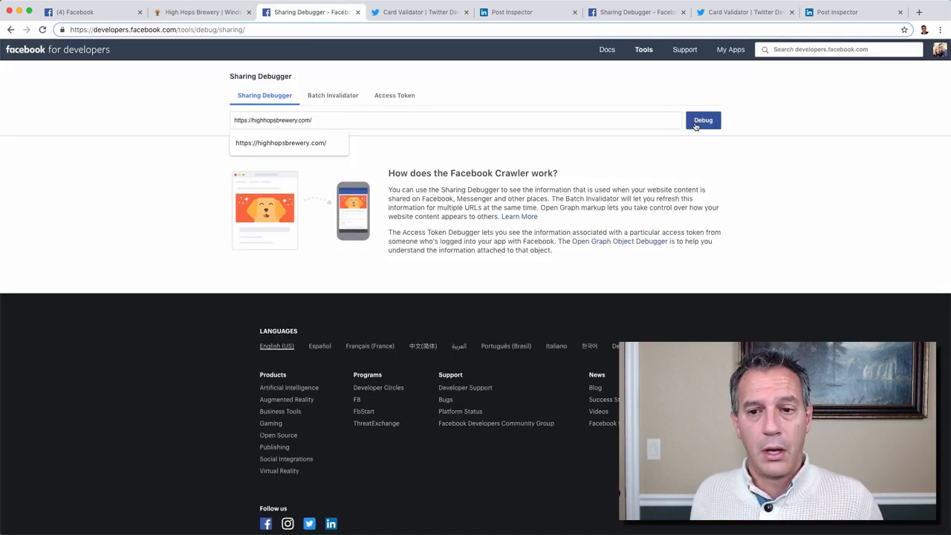
pyautogui.click(701, 119)
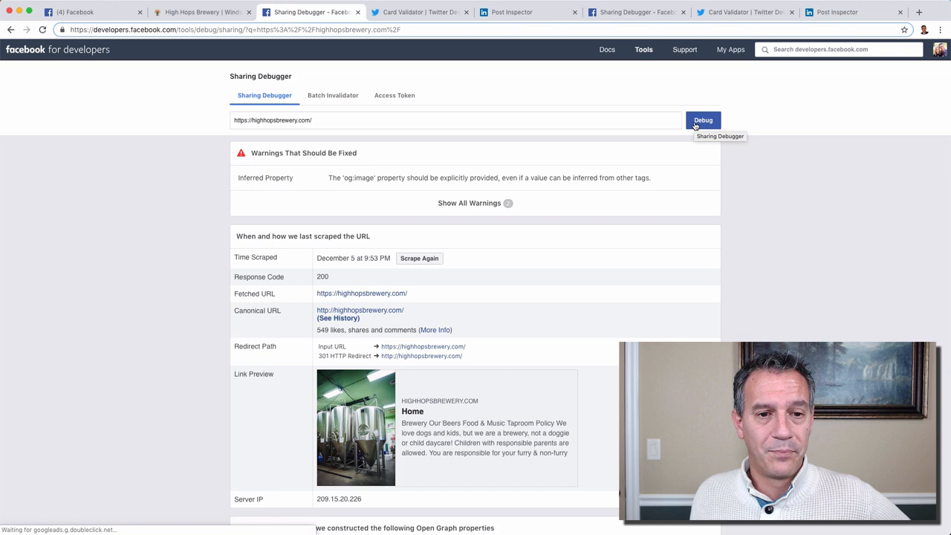
pyautogui.scroll(-3)
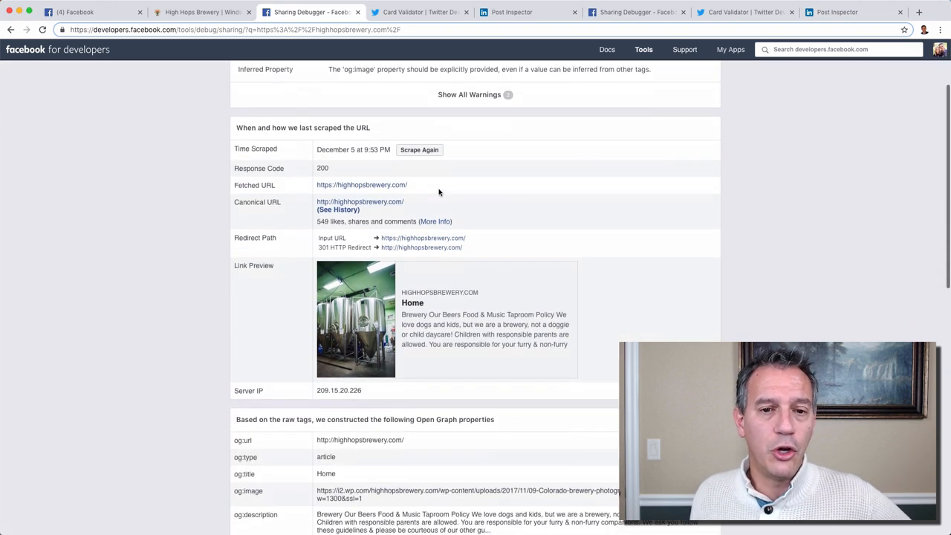
pyautogui.scroll(-3)
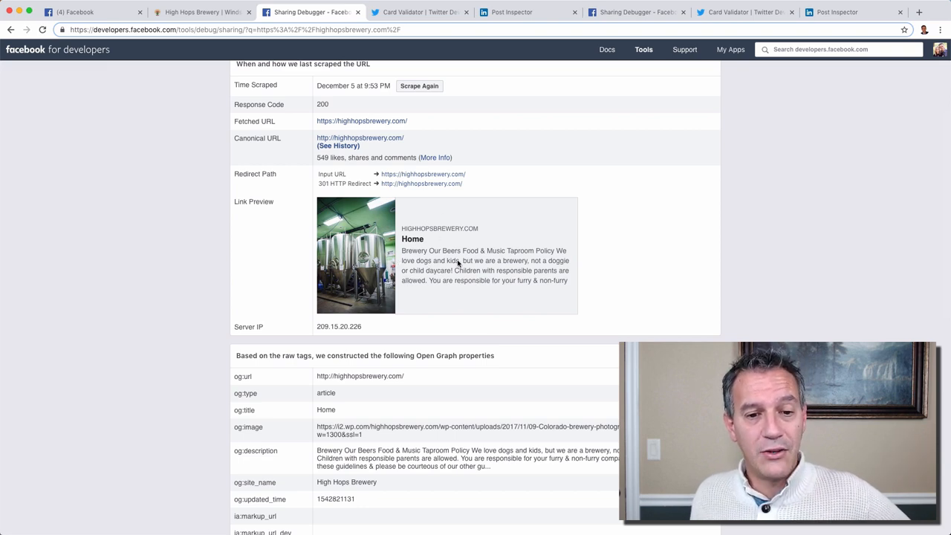
pyautogui.click(75, 12)
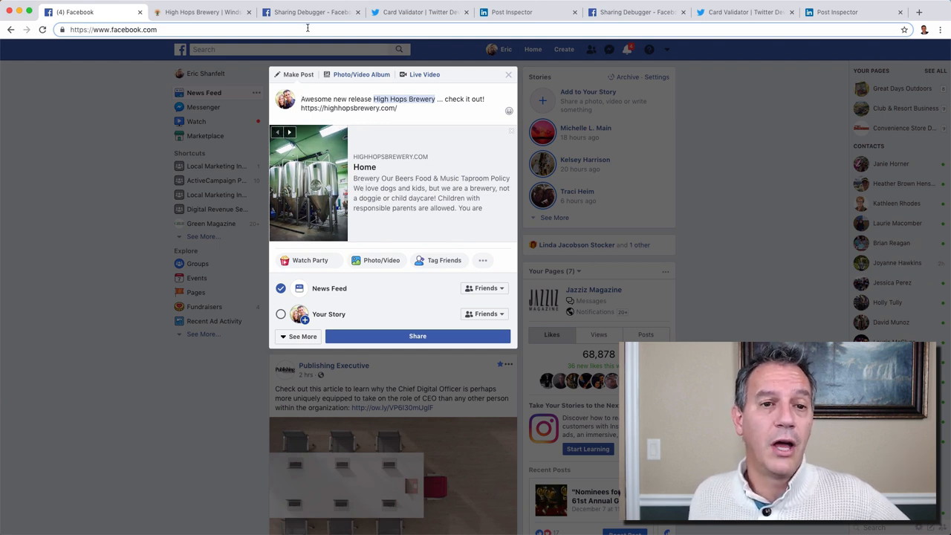
# - Revisit the brewery's Home link preview and og properties in the debugger results
pyautogui.click(309, 12)
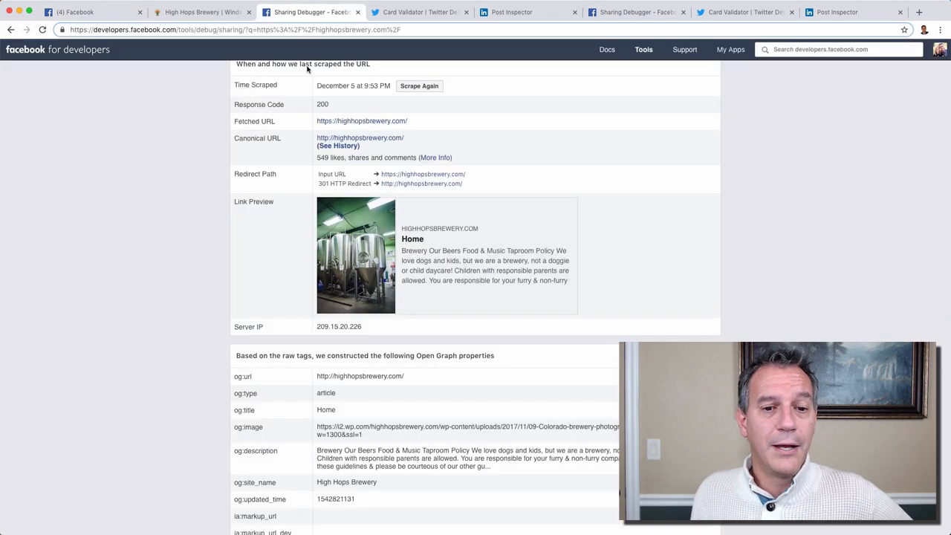
pyautogui.moveTo(357, 245)
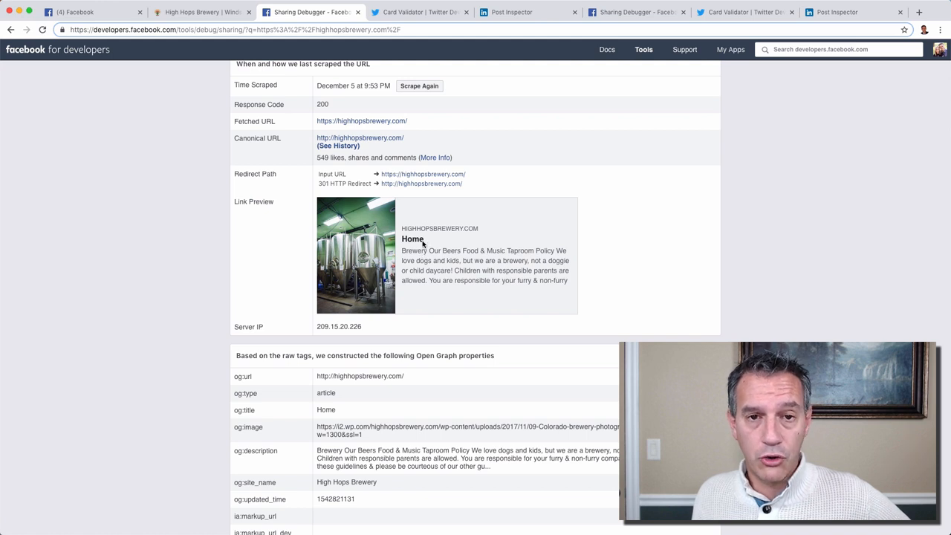
pyautogui.moveTo(467, 271)
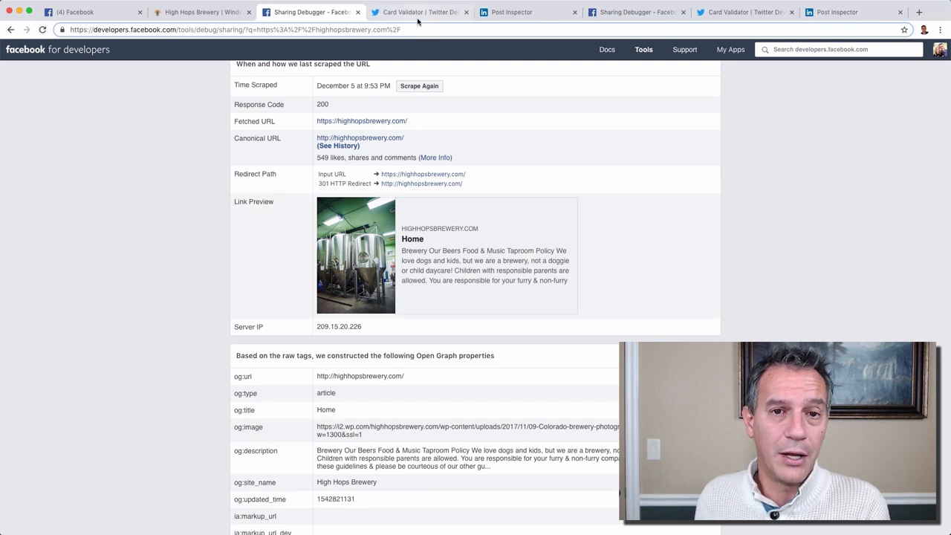
pyautogui.click(419, 12)
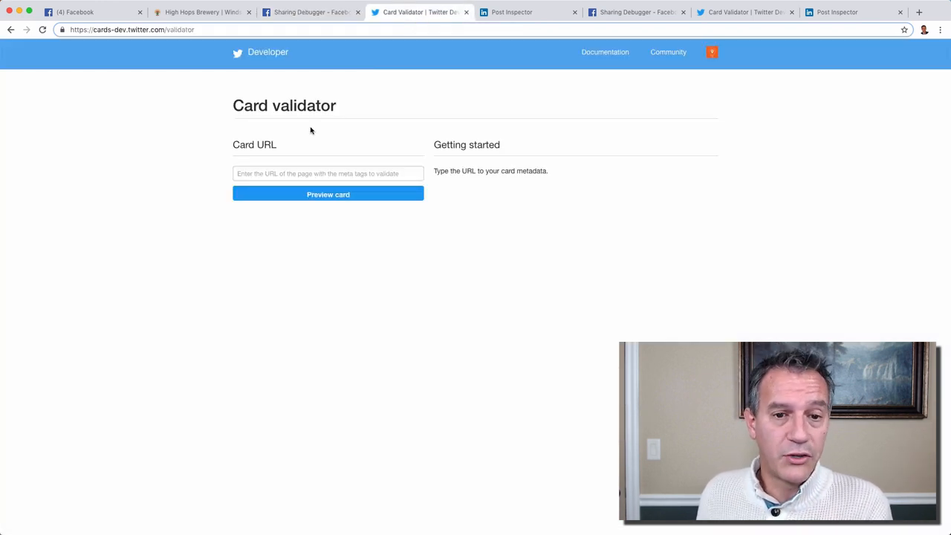
pyautogui.click(327, 172)
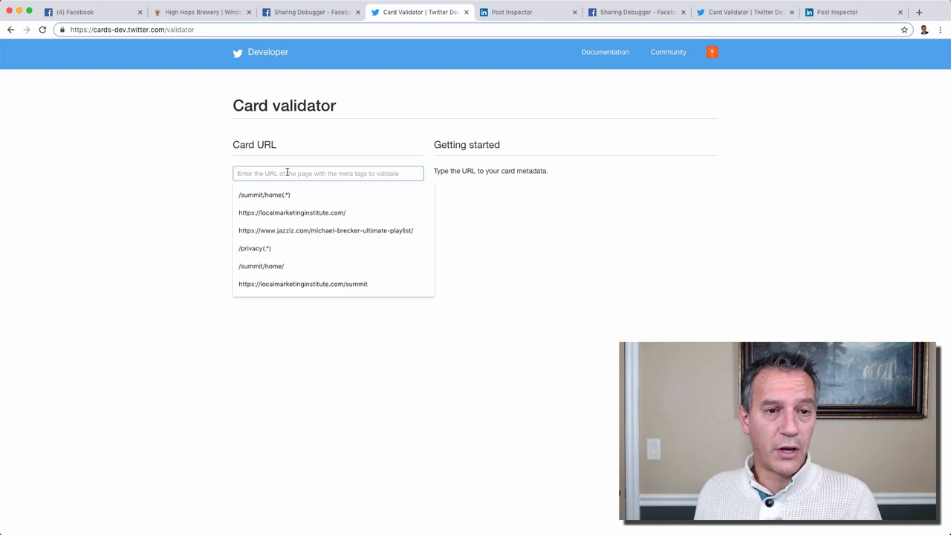
pyautogui.write('https://highhopsbrewery.com/')
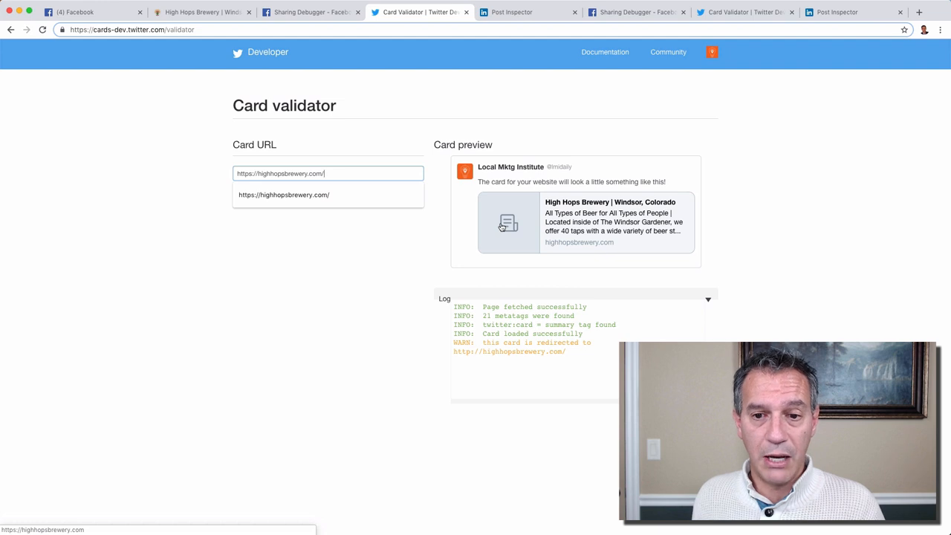
pyautogui.moveTo(586, 231)
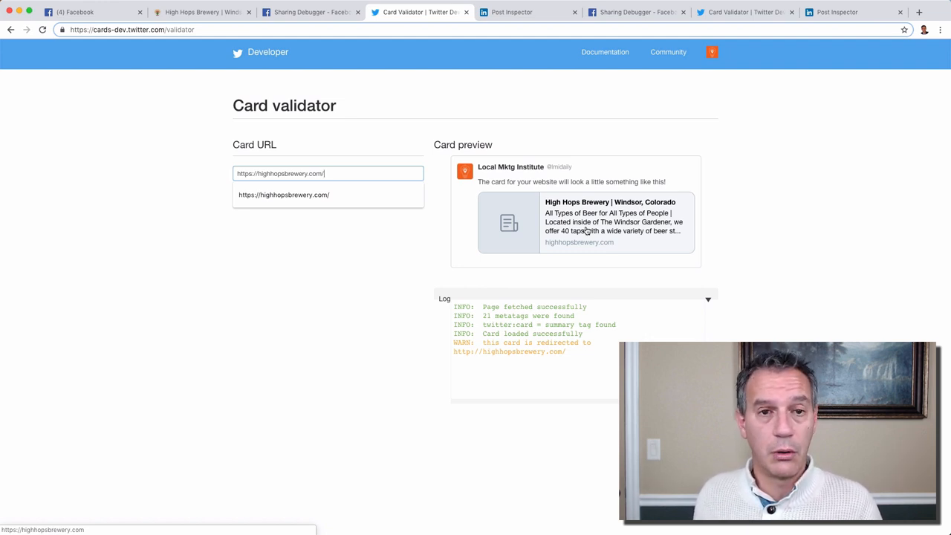
pyautogui.click(528, 12)
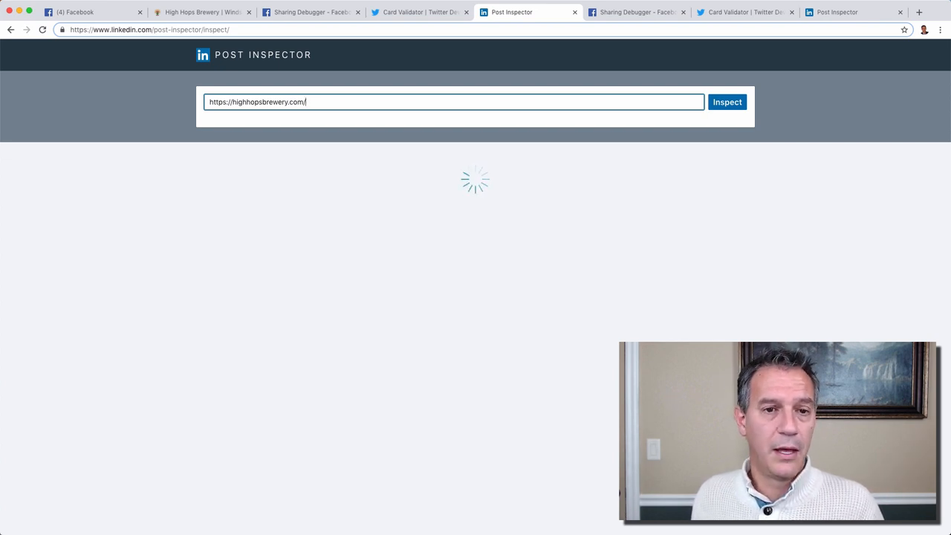
# - Inspect the brewery homepage on LinkedIn, reviewing its Home-titled preview and URL information
pyautogui.click(726, 101)
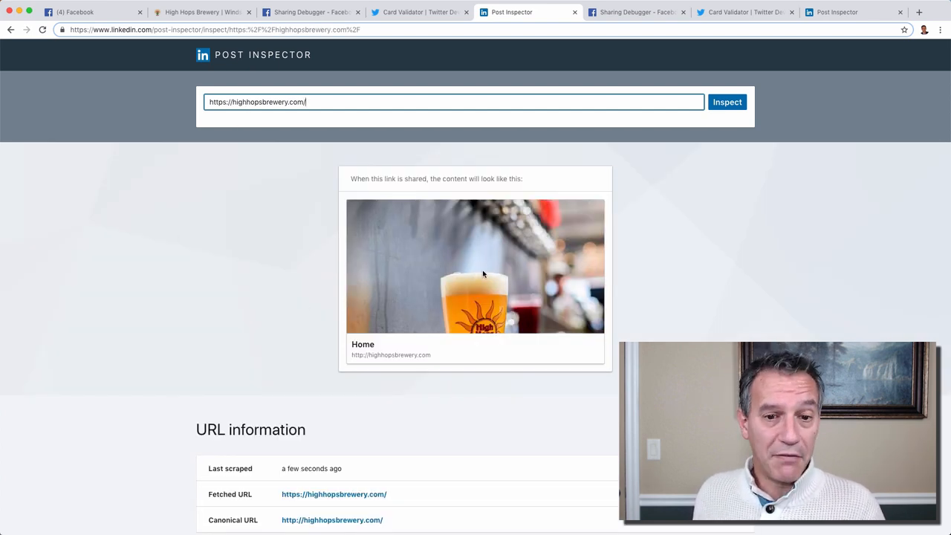
pyautogui.moveTo(354, 351)
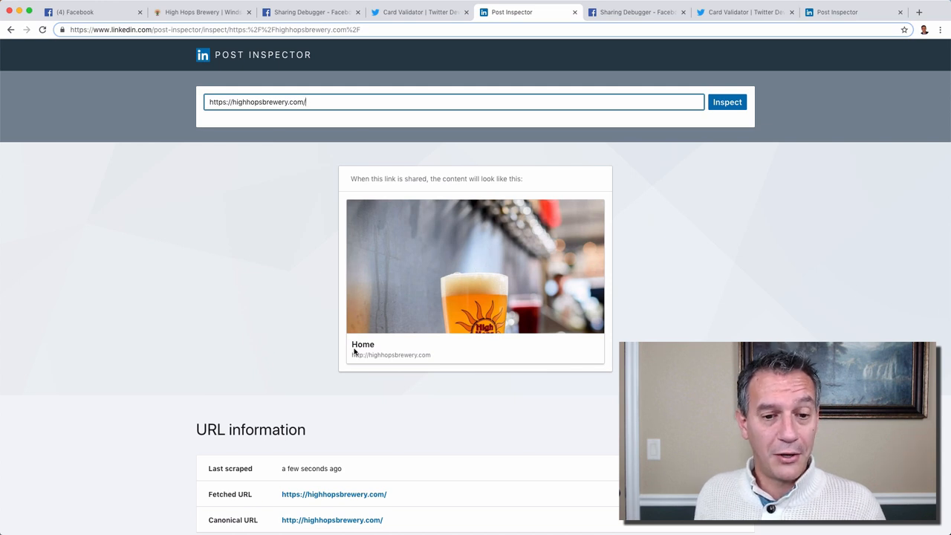
pyautogui.moveTo(431, 314)
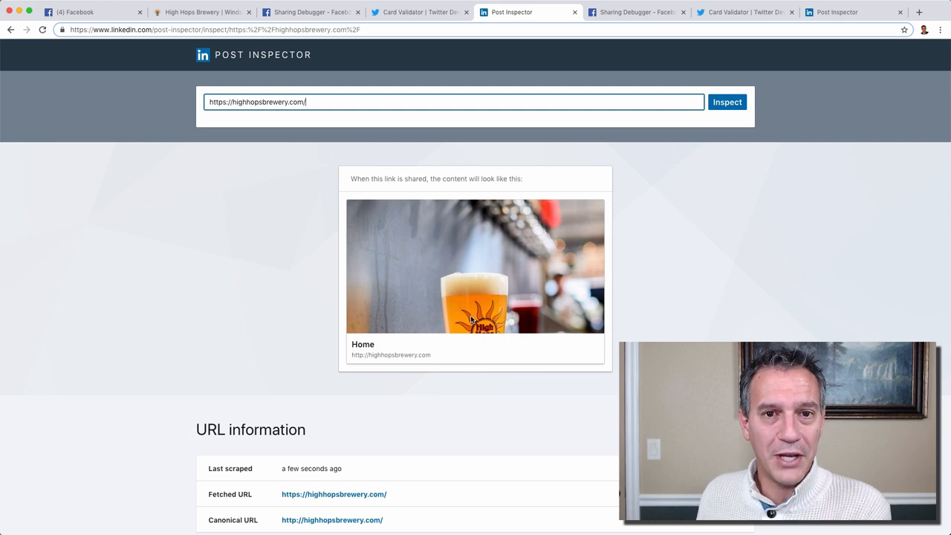
# - Compare the Local Marketing Institute previews across the Facebook debugger, Twitter card and LinkedIn inspector
pyautogui.click(636, 12)
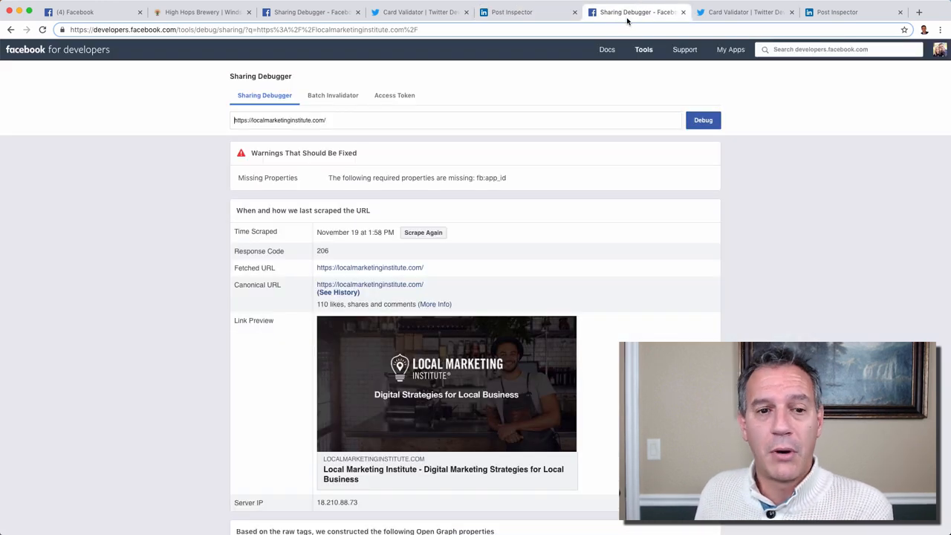
pyautogui.moveTo(441, 384)
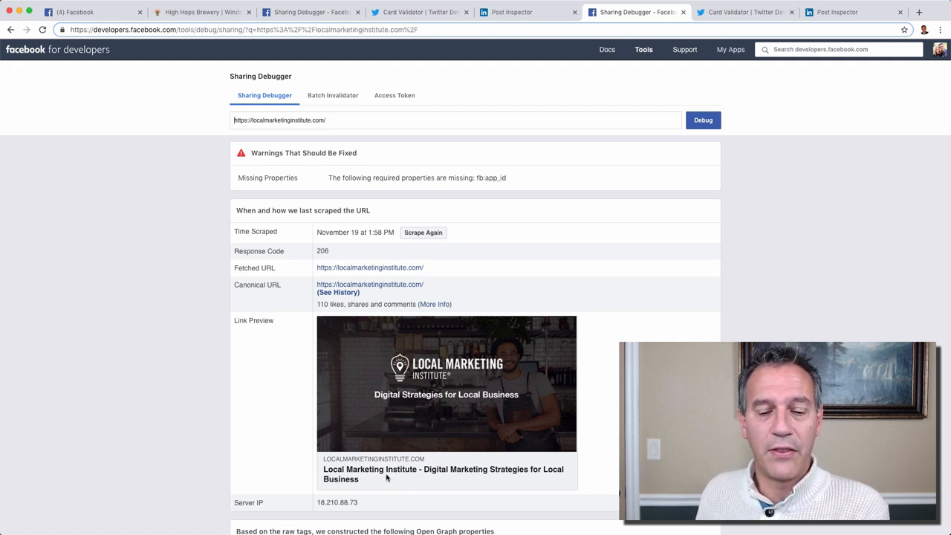
pyautogui.click(743, 11)
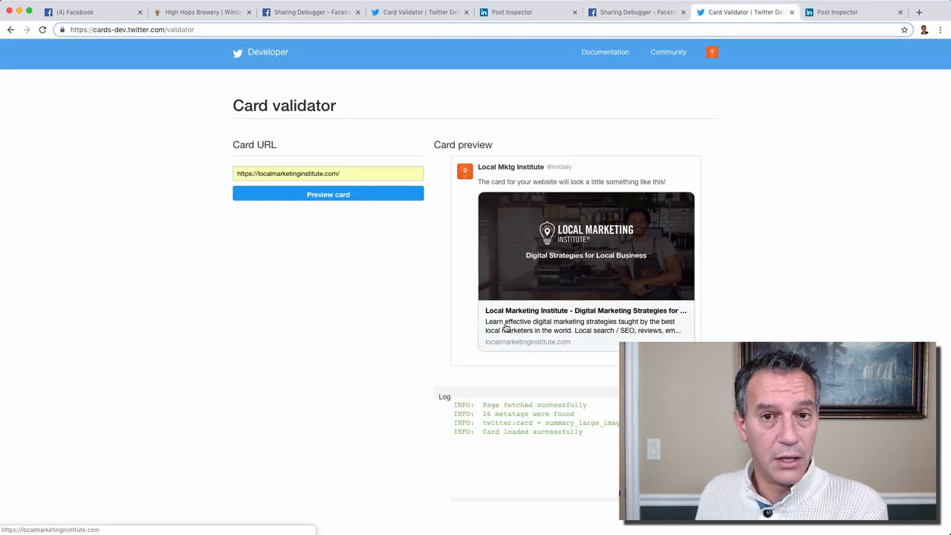
pyautogui.click(852, 12)
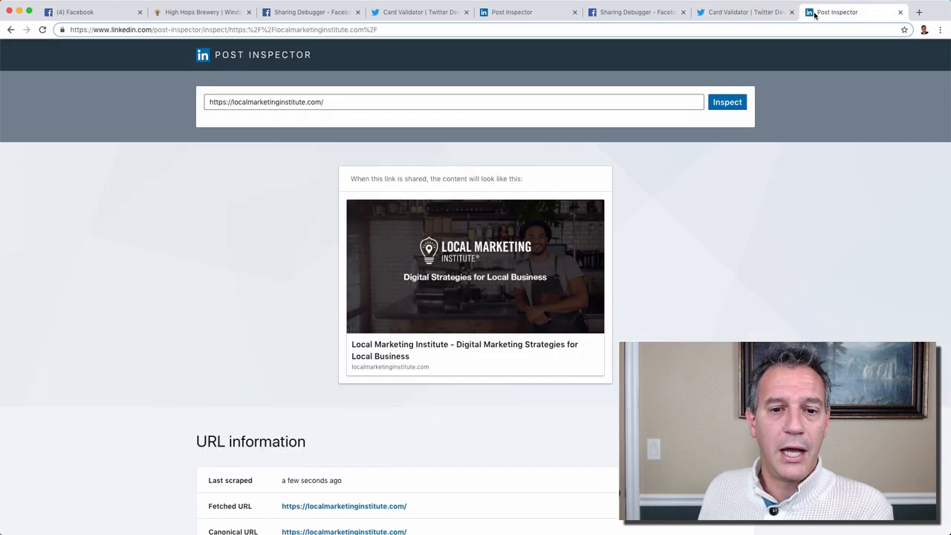
pyautogui.moveTo(566, 210)
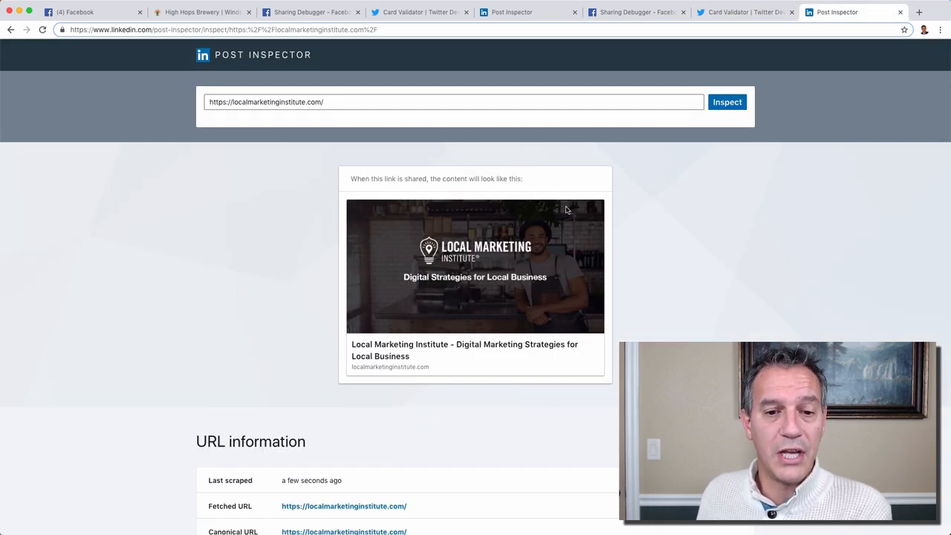
pyautogui.moveTo(416, 353)
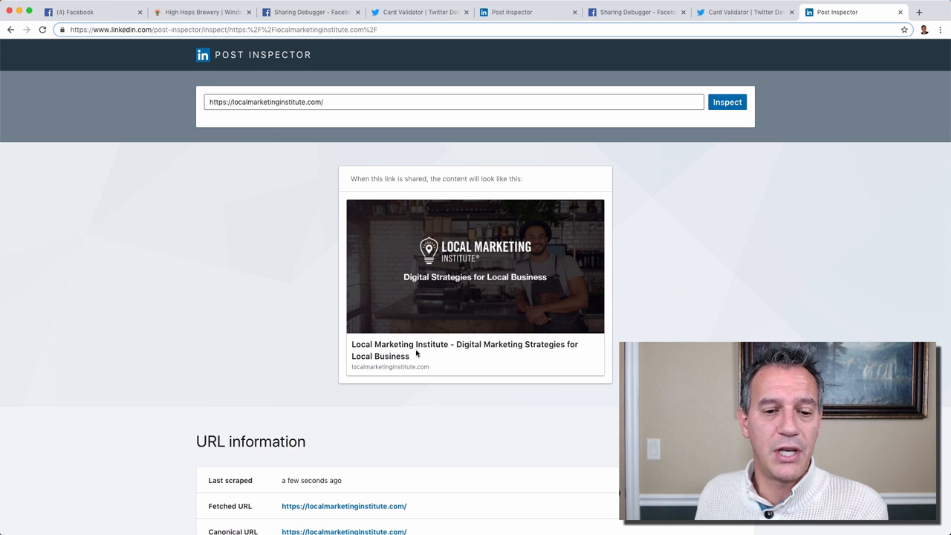
pyautogui.moveTo(440, 357)
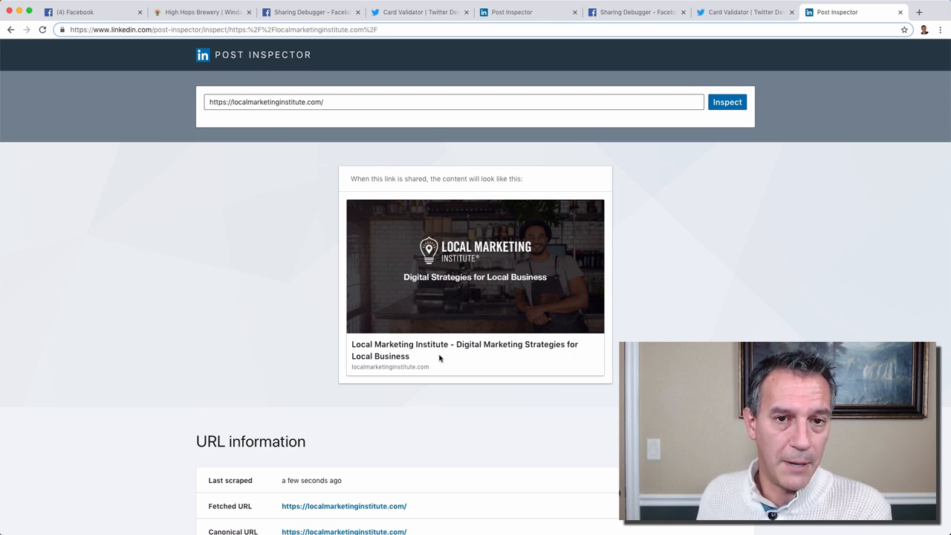